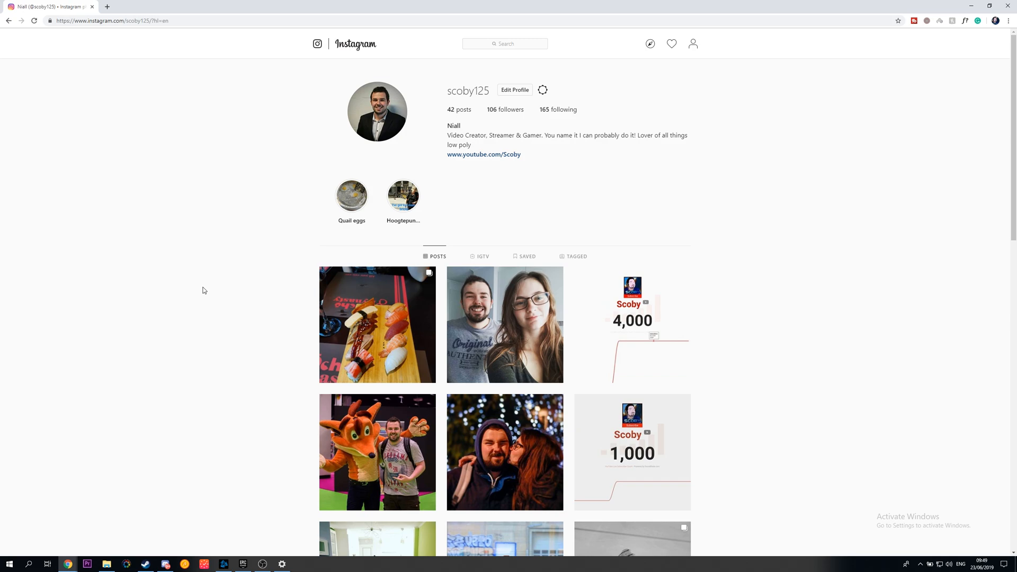
mouse_move(168, 250)
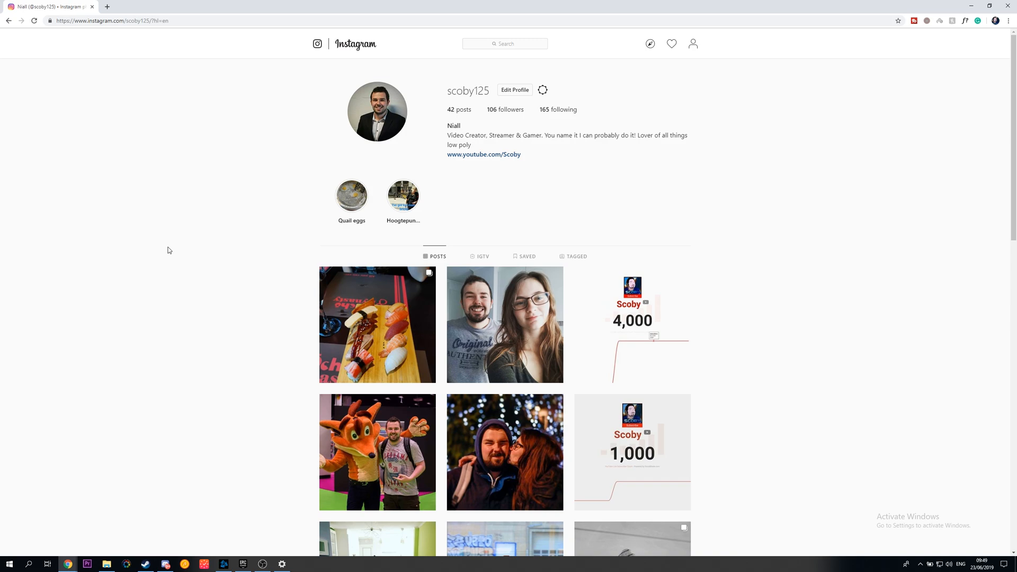
mouse_move(184, 230)
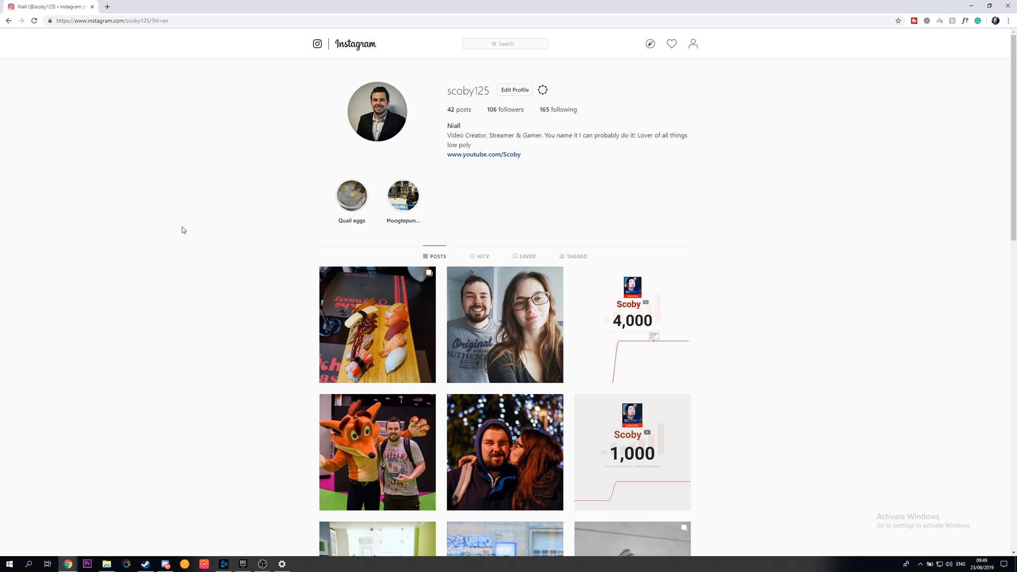
Open Chrome DevTools via Inspect beside the Instagram feed
double_click(168, 21)
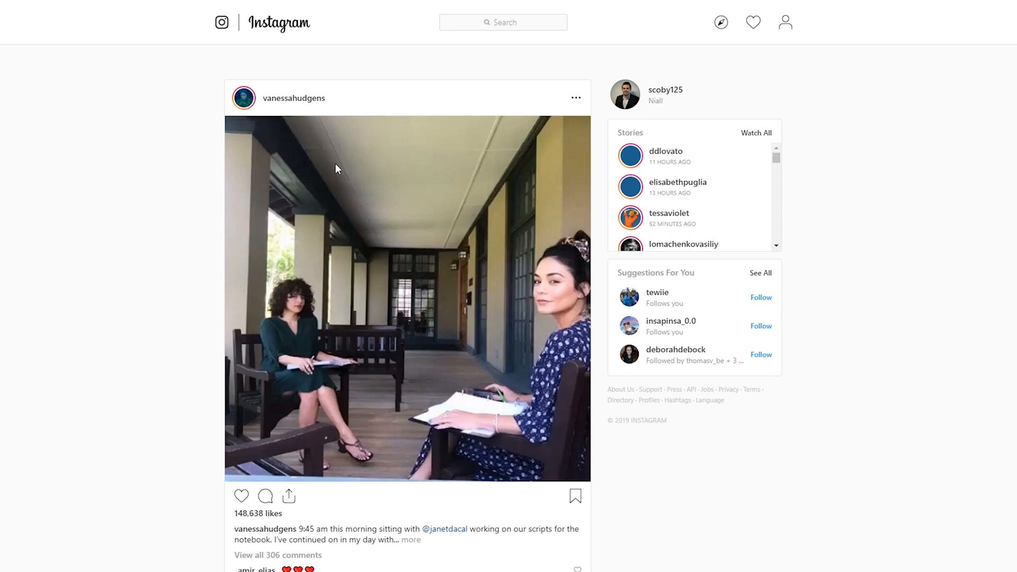
mouse_move(127, 329)
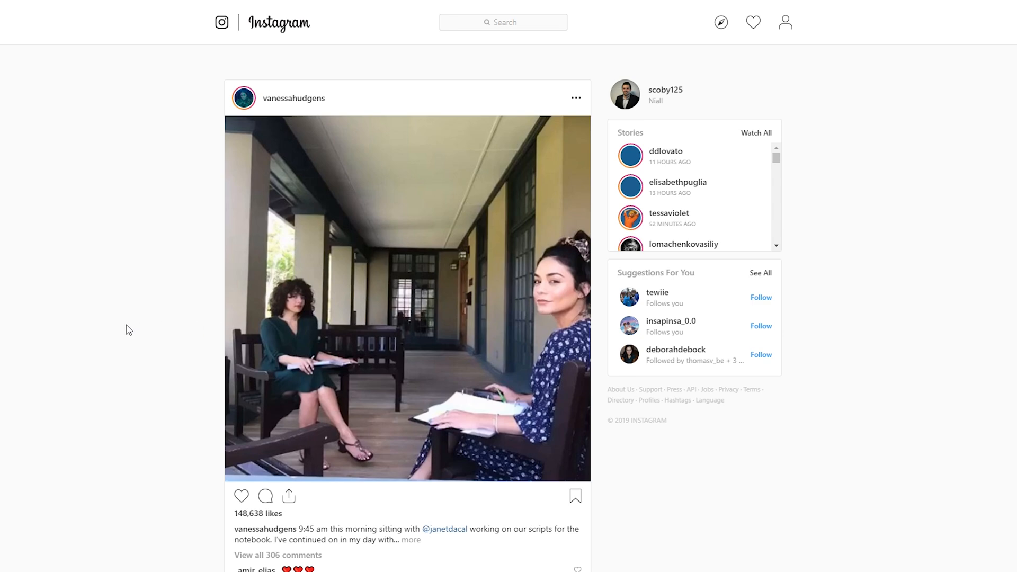
mouse_move(182, 295)
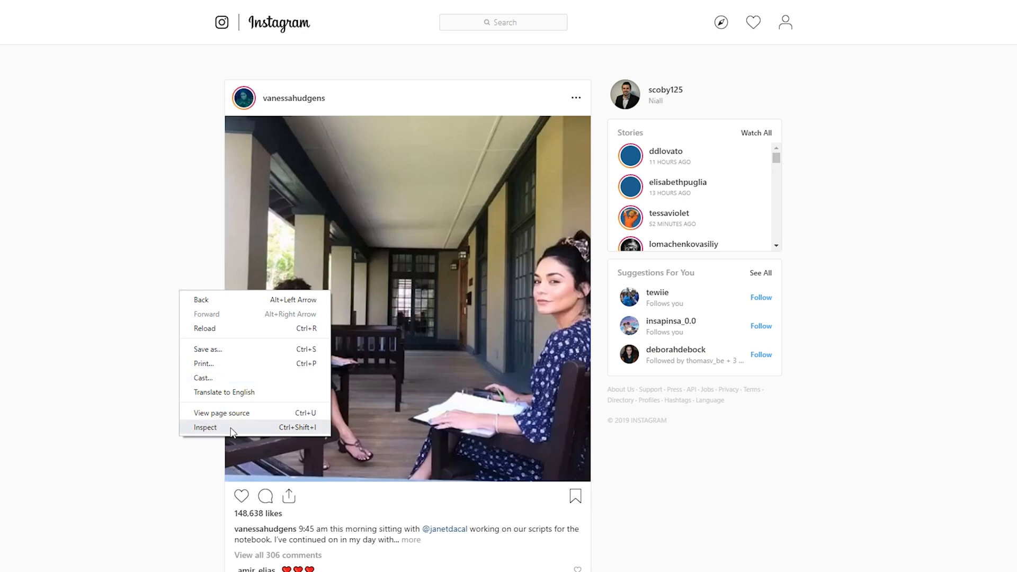
click(205, 427)
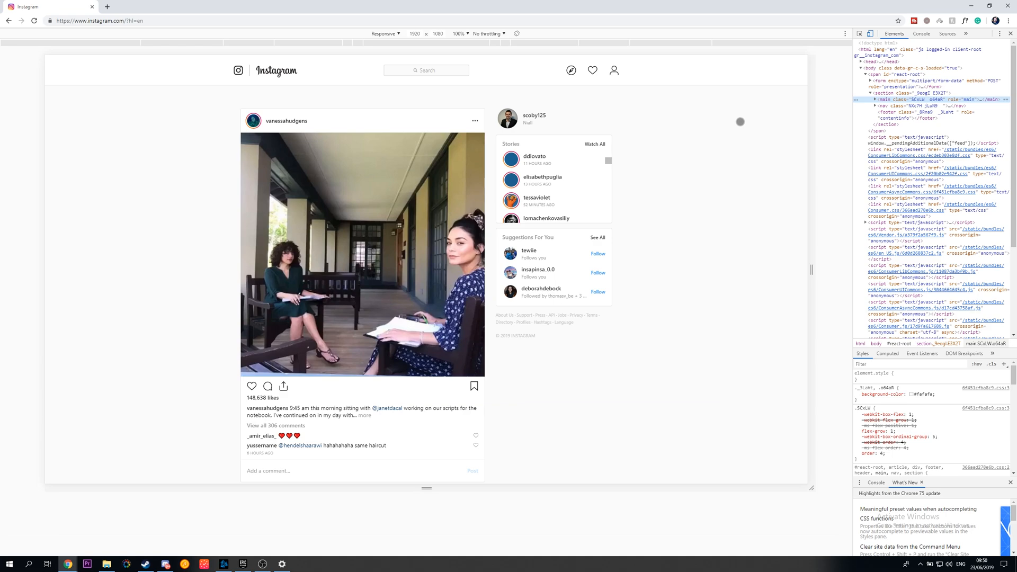
mouse_move(657, 318)
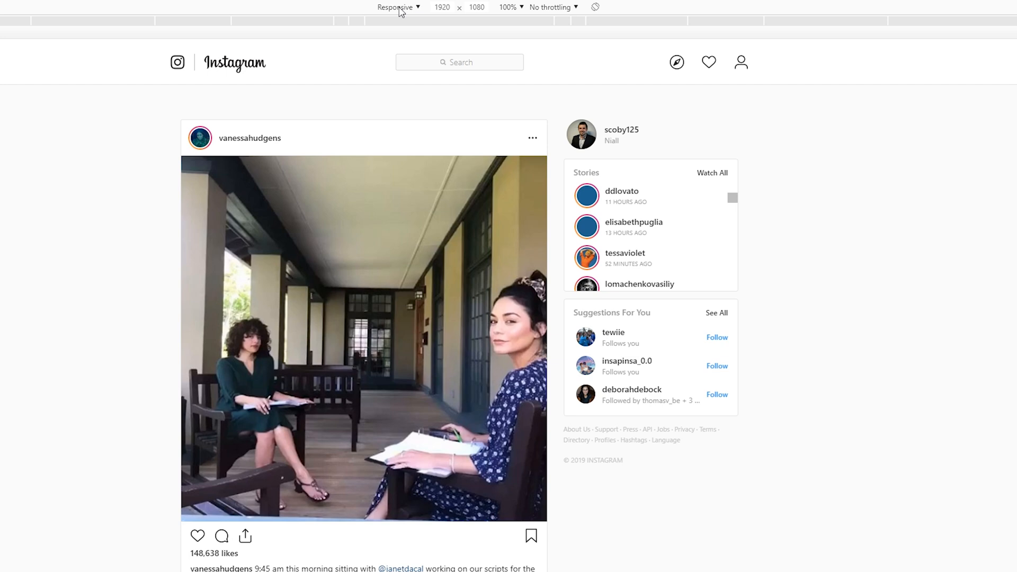
Switch the device toolbar to Pixel 2 XL for Instagram's mobile layout
click(398, 7)
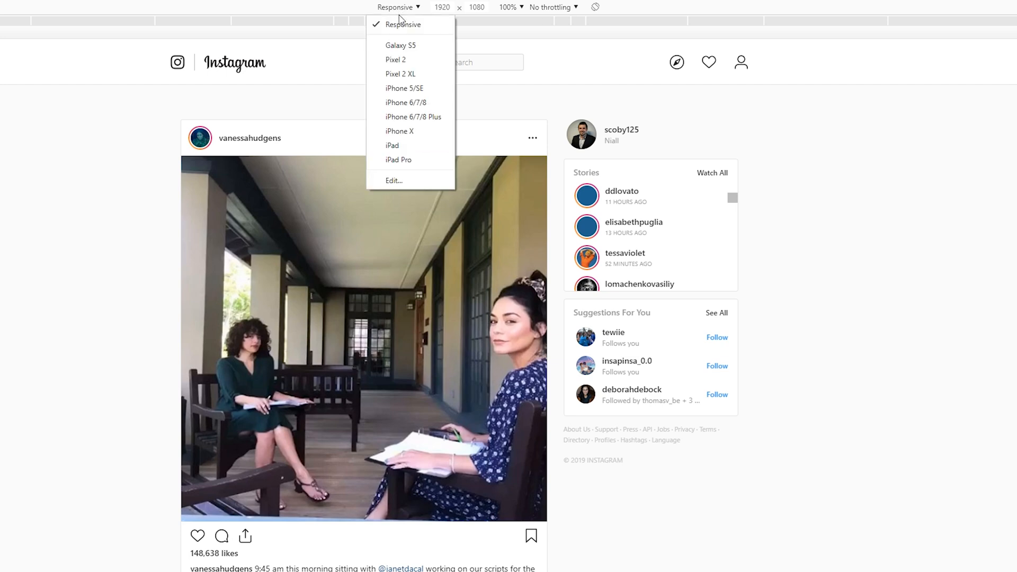
mouse_move(401, 48)
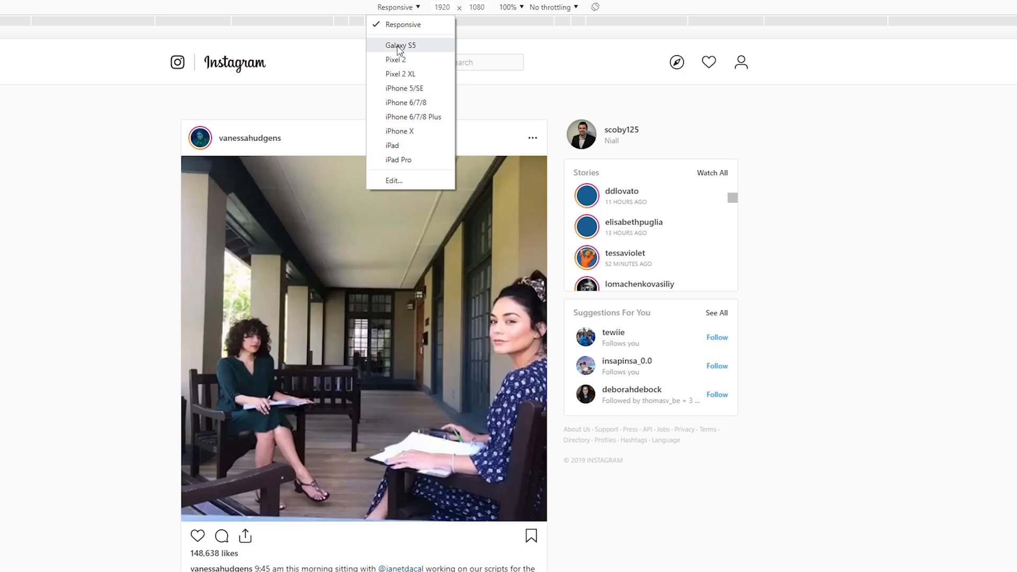
mouse_move(409, 78)
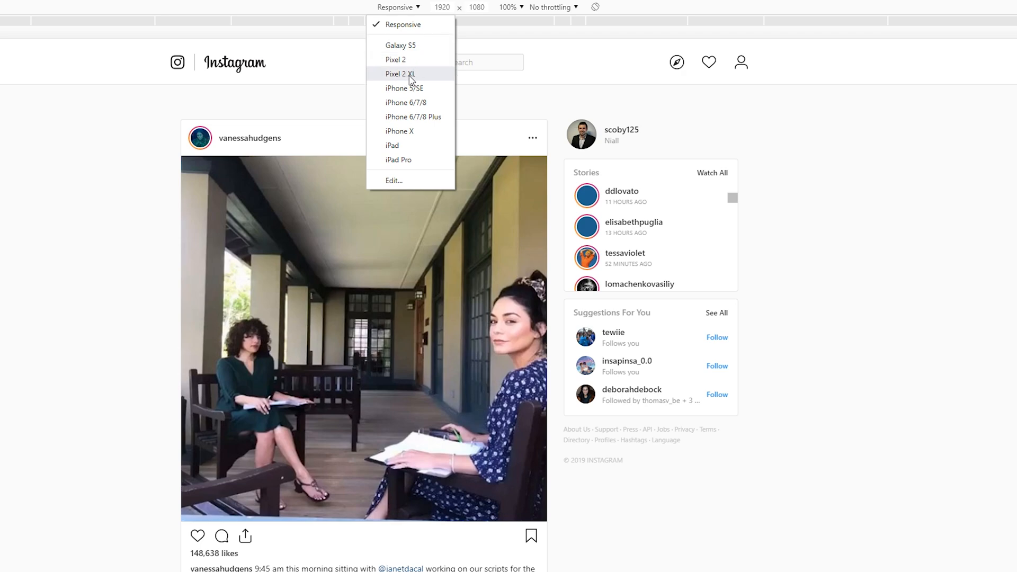
click(401, 73)
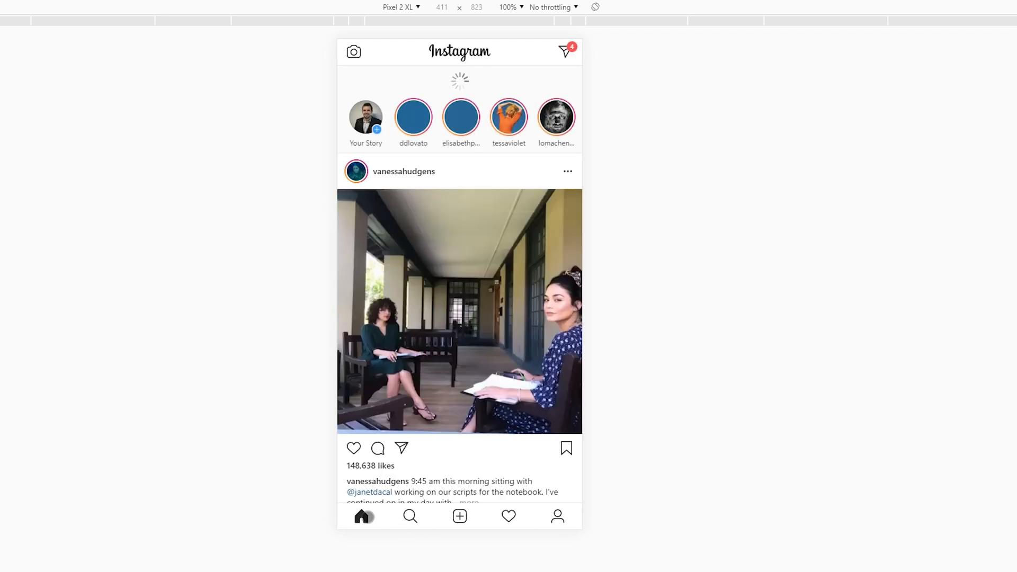
scroll(down, 3)
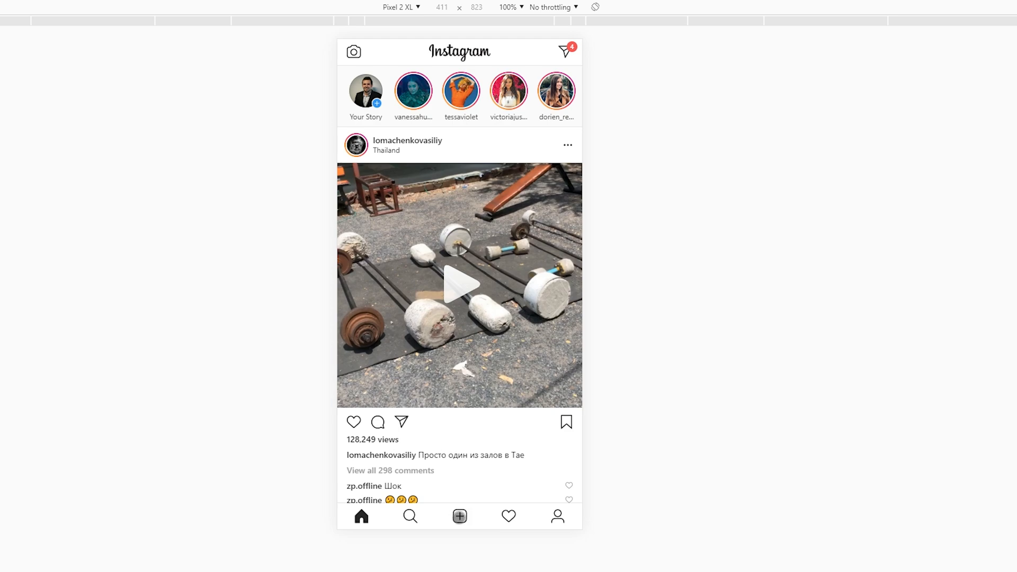
Load photo_example.jpg from the Desktop into a new Instagram photo post
click(460, 516)
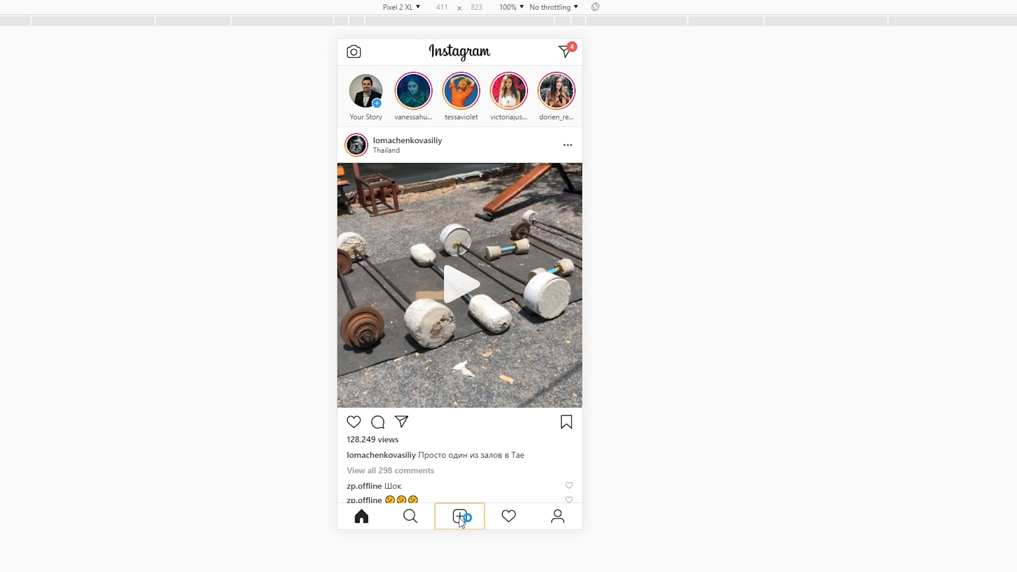
click(459, 516)
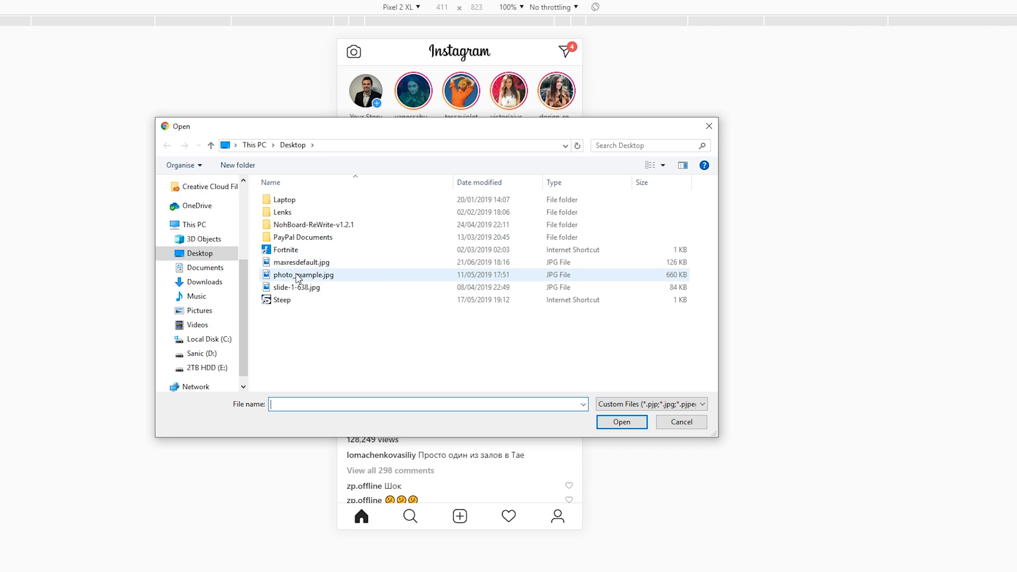
click(621, 421)
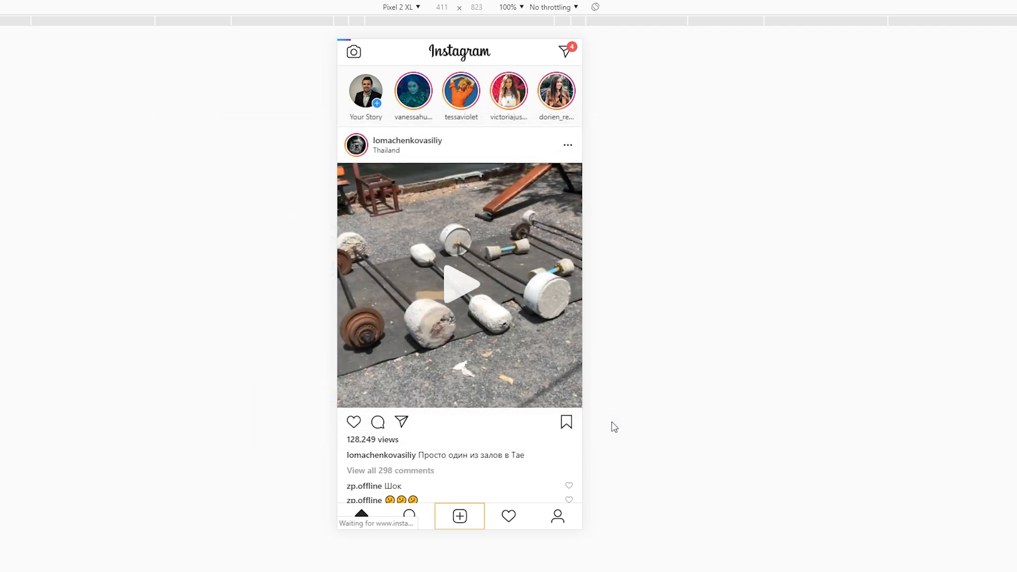
click(460, 516)
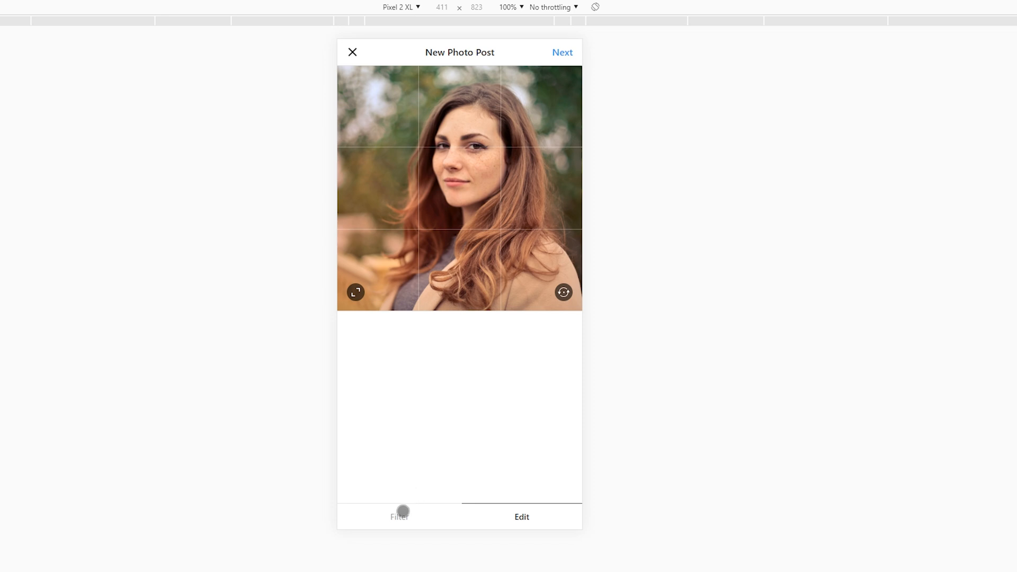
Apply the Moon filter to the photo and go to the caption screen
click(399, 517)
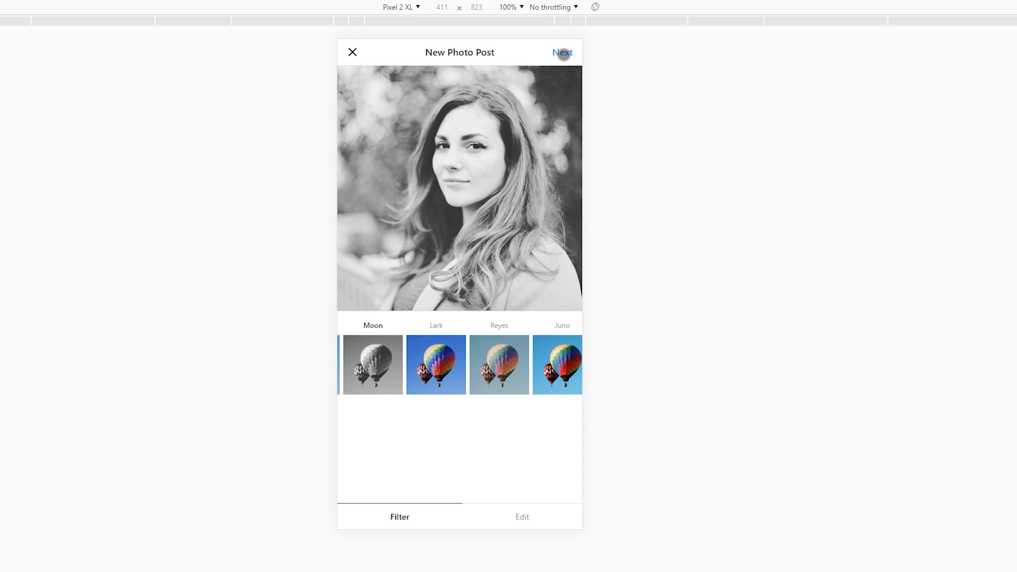
click(567, 51)
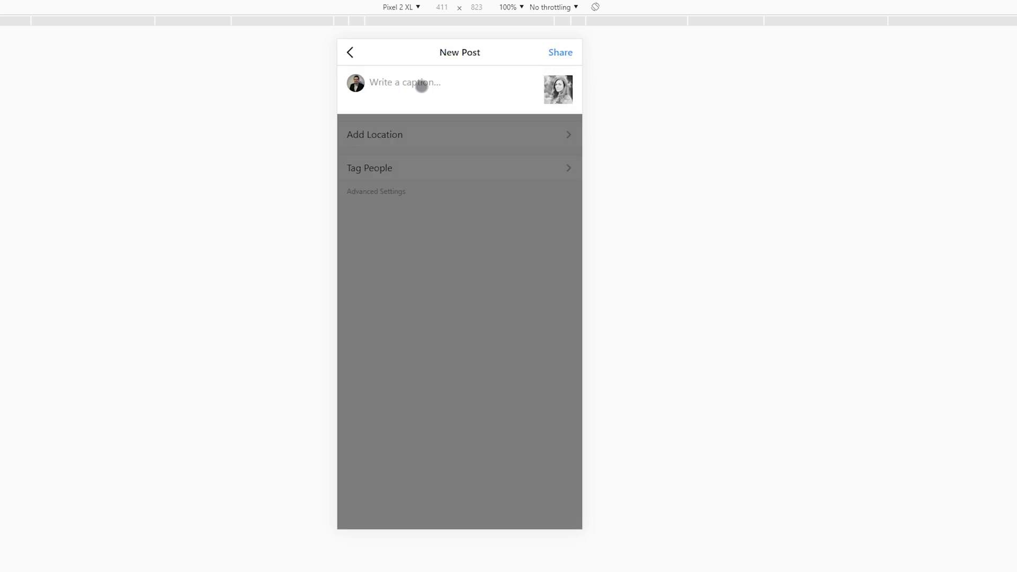
Caption the post 'Example caption' and share it
text(Example caption)
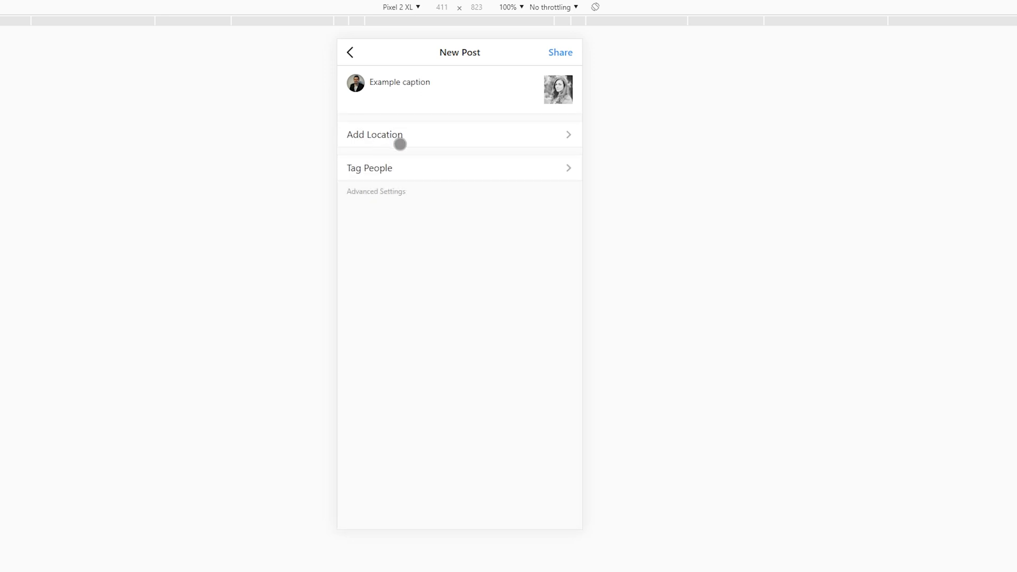
mouse_move(384, 168)
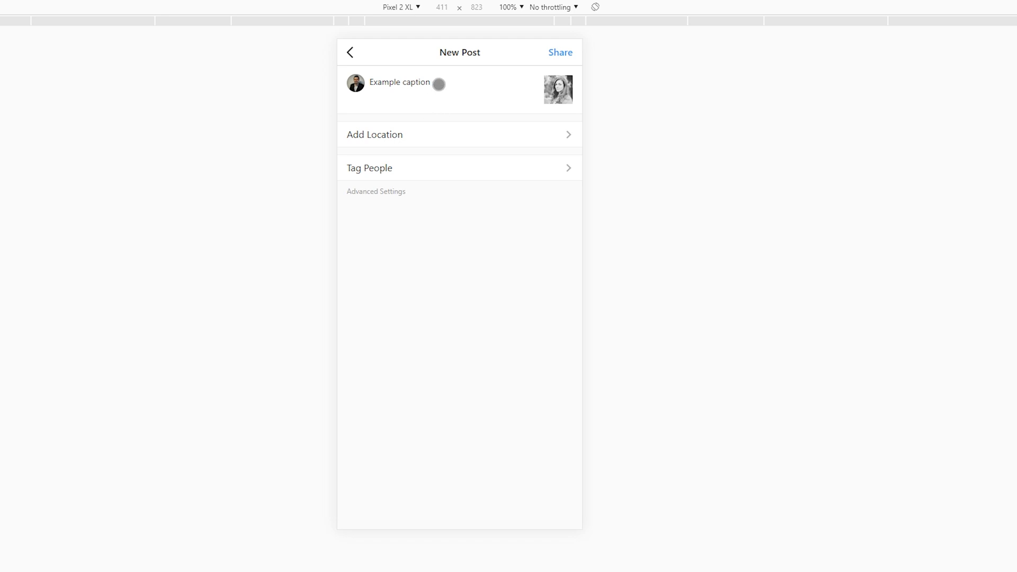
click(559, 52)
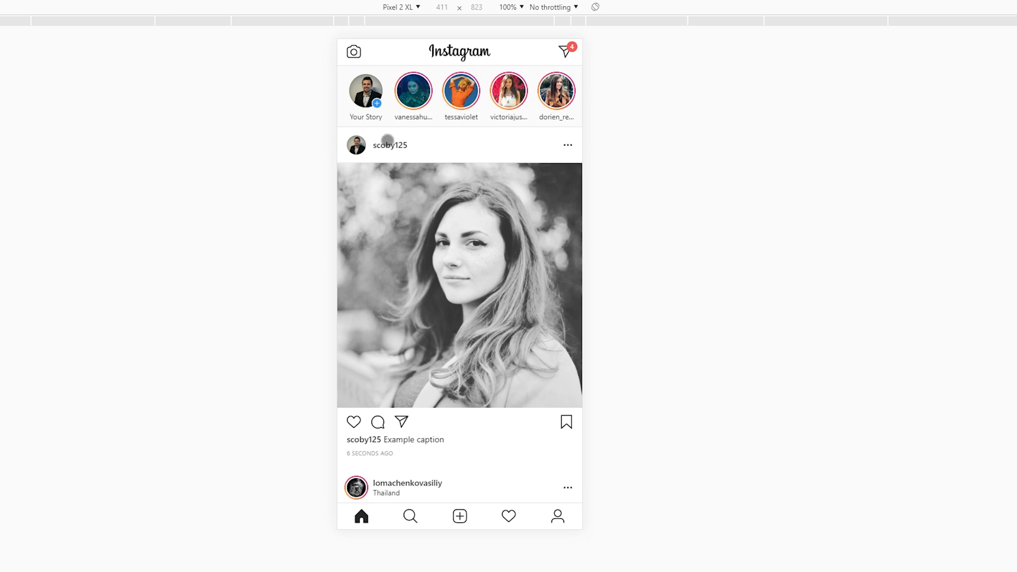
View the new portrait from the profile grid, then return to the profile
click(390, 145)
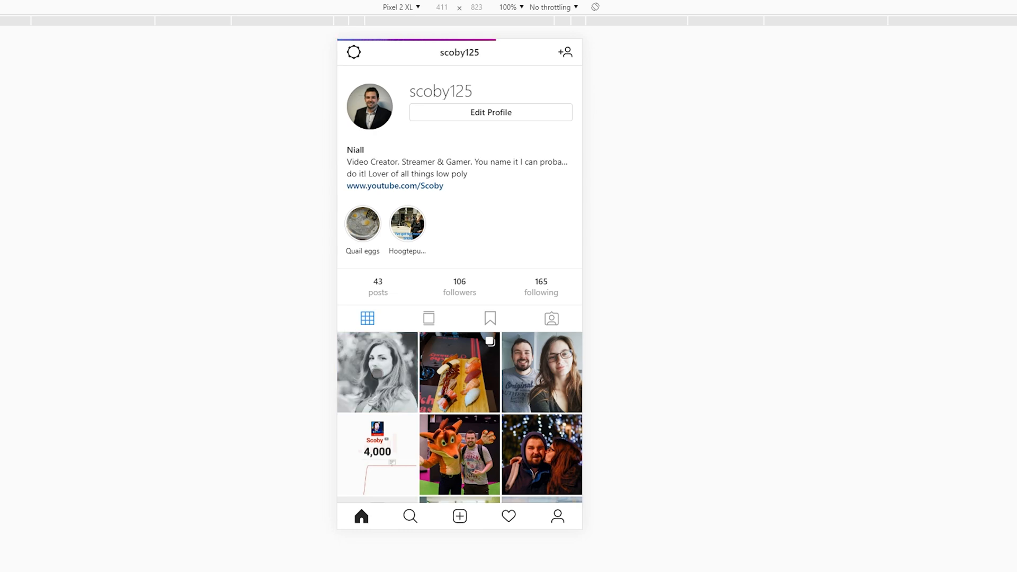
click(377, 372)
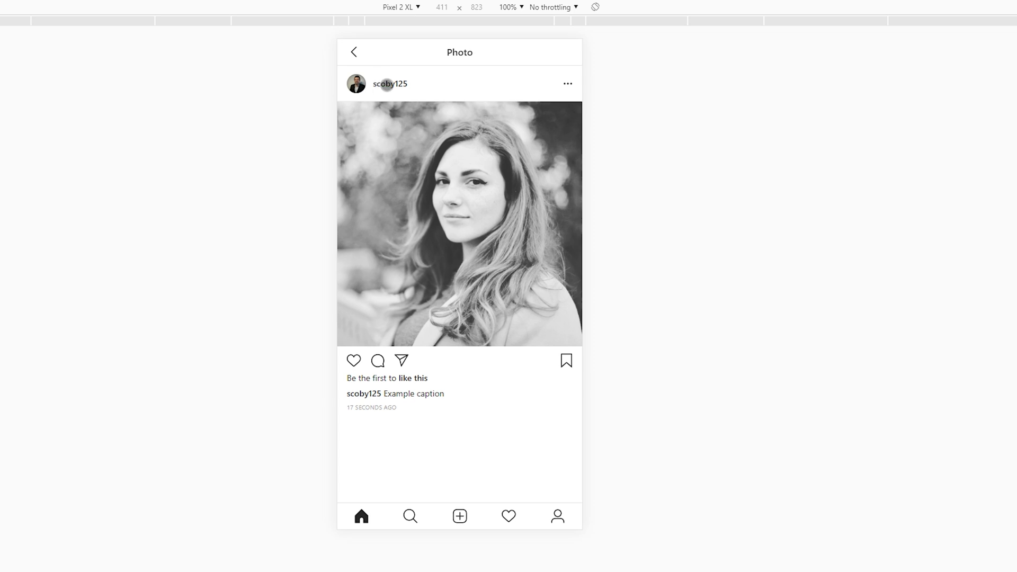
click(389, 83)
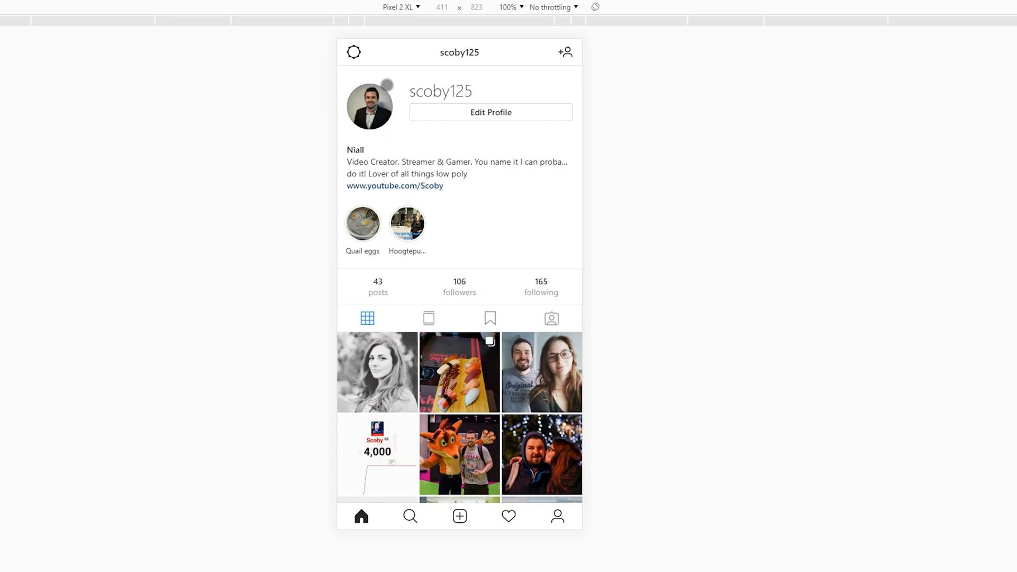